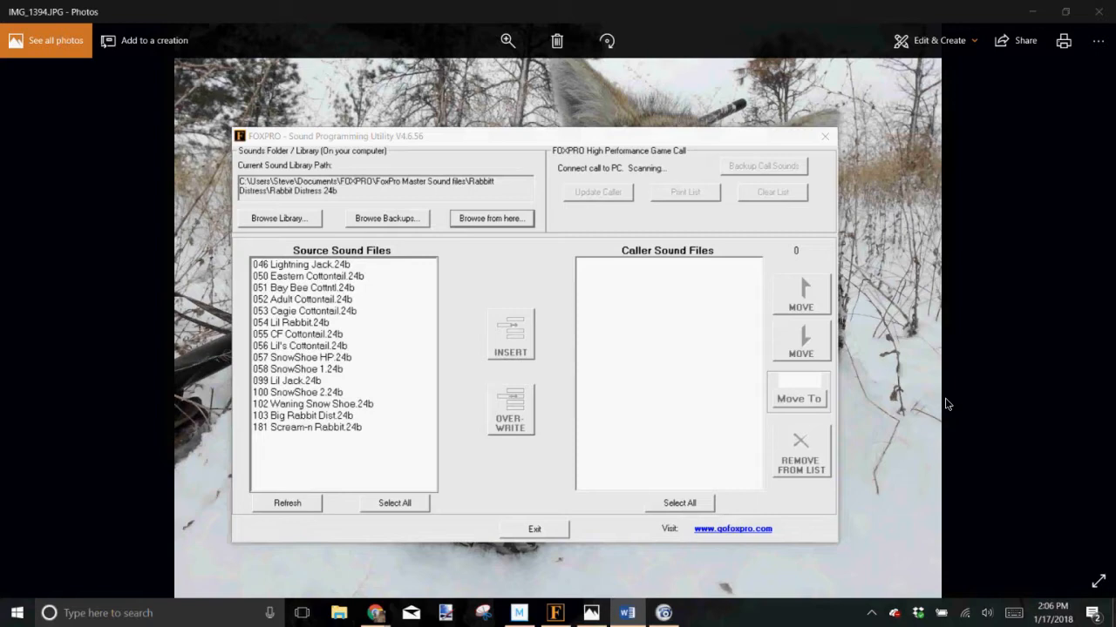
{"action": "mouse_move", "coordinate": [475, 383]}
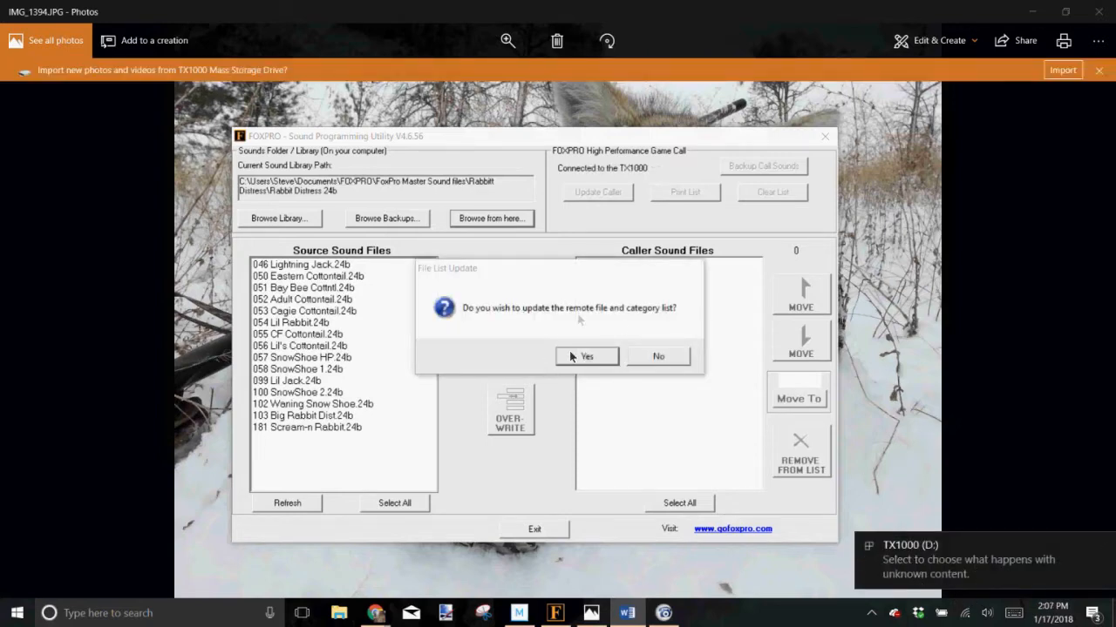
{"action": "mouse_move", "coordinate": [198, 455]}
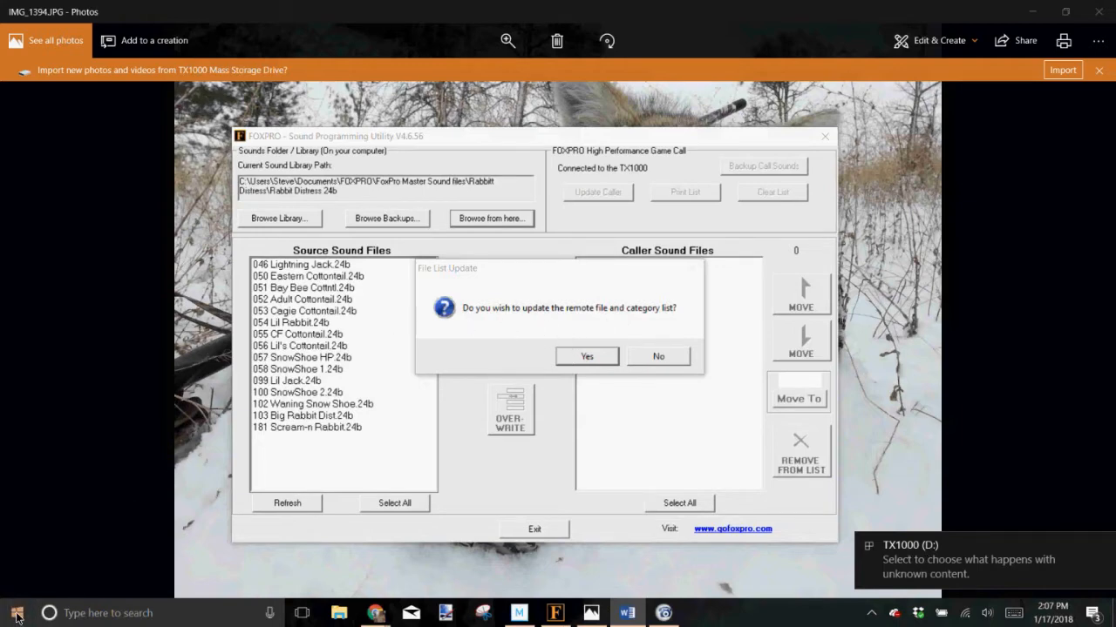
Step: Open File Explorer and bring up the context menu for the TX1000 (D:) drive
{"action": "left_click", "coordinate": [16, 613]}
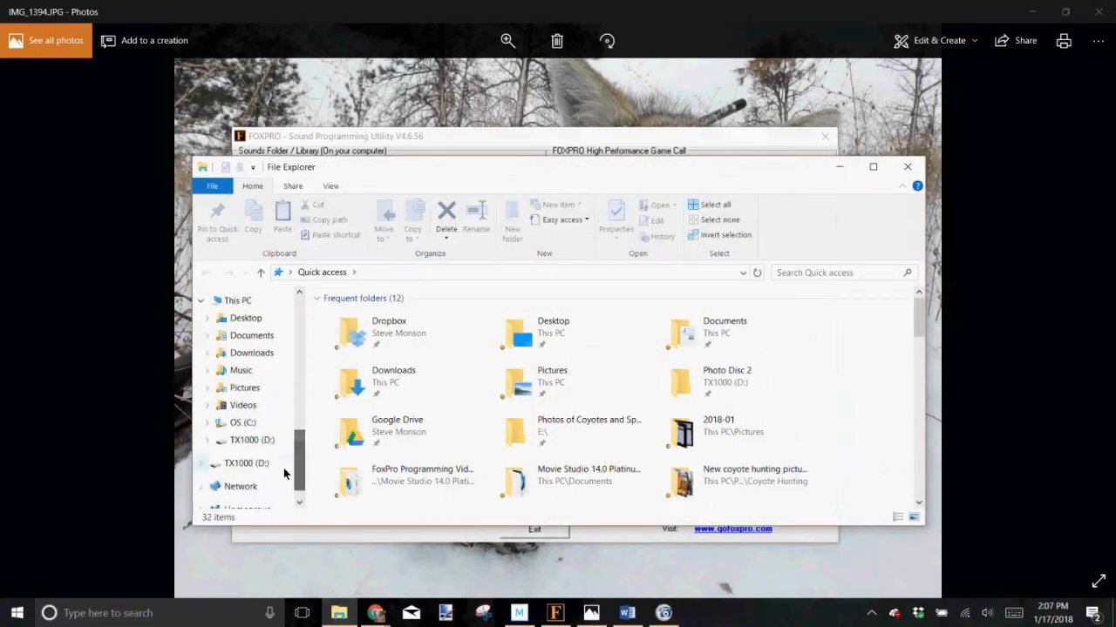
{"action": "left_click", "coordinate": [251, 441]}
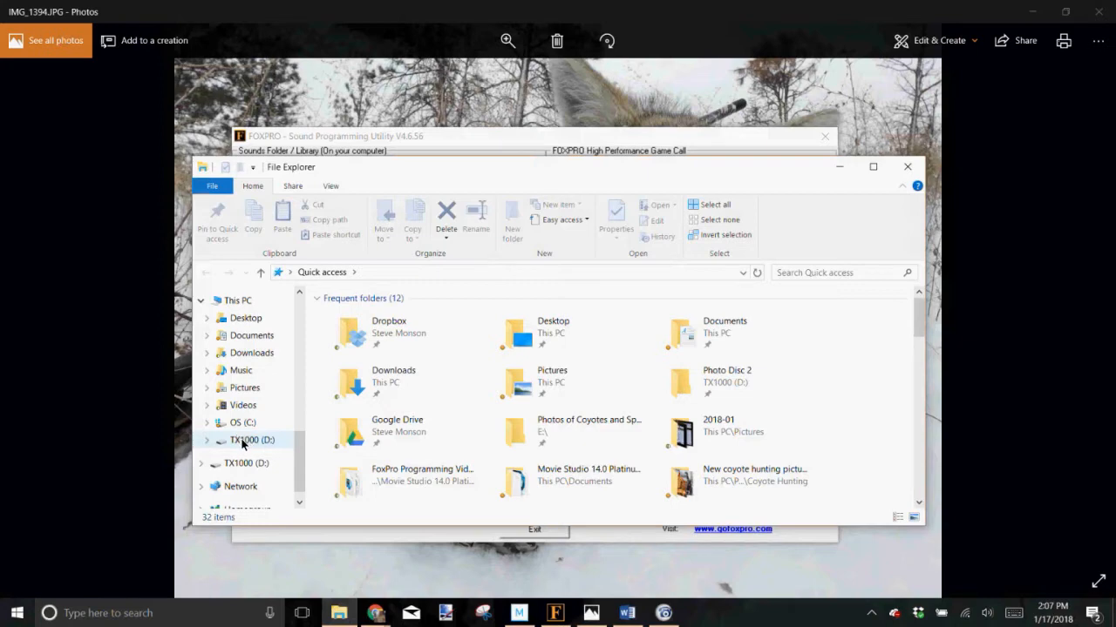
{"action": "right_click", "coordinate": [252, 440]}
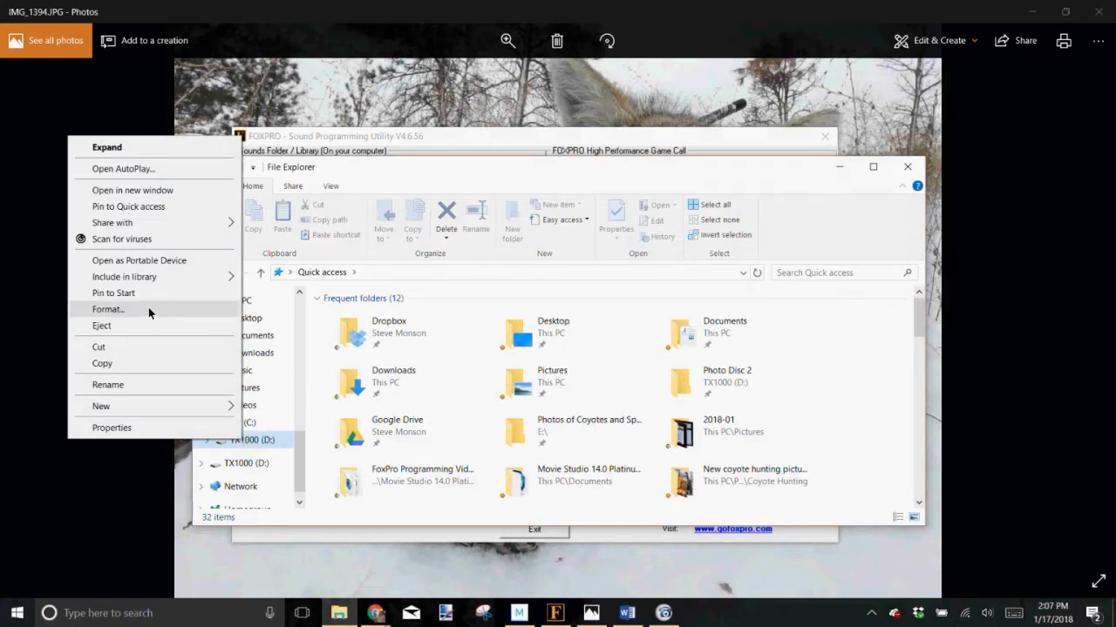
Step: Quick-format TX1000 (D:) as FAT, confirming the data-erase warning and completion message
{"action": "left_click", "coordinate": [107, 309]}
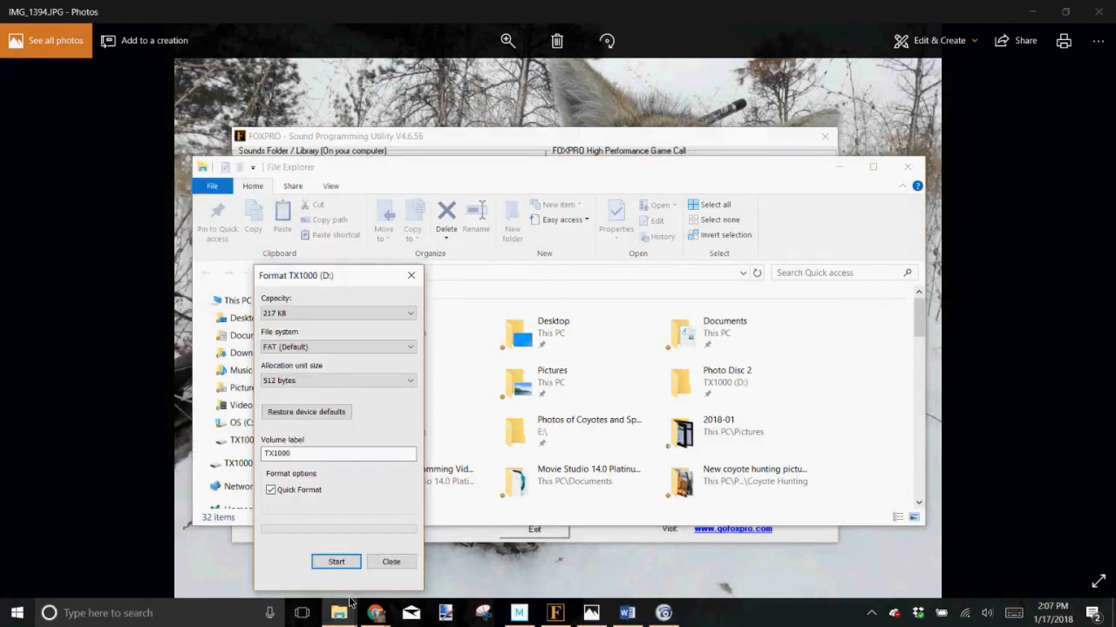
{"action": "left_click", "coordinate": [335, 561]}
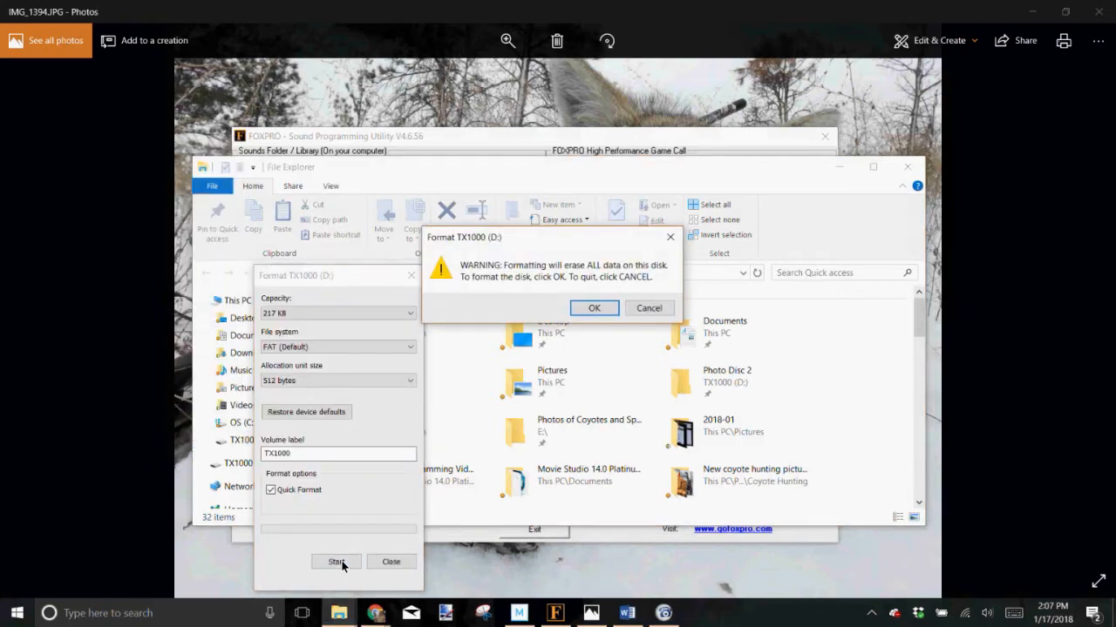
{"action": "mouse_move", "coordinate": [594, 308]}
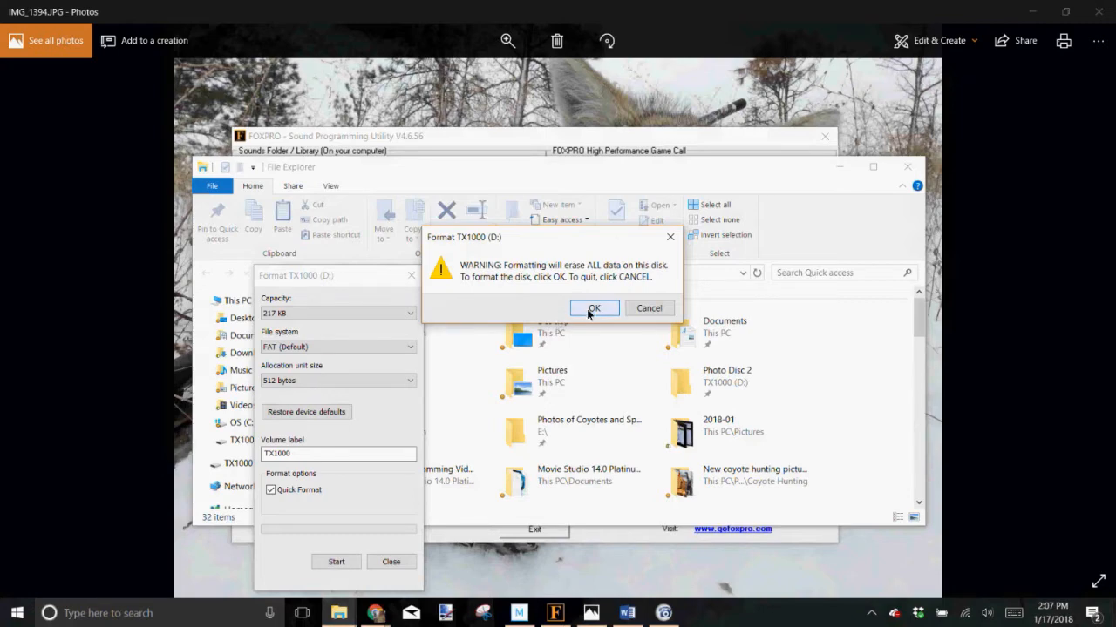
{"action": "left_click", "coordinate": [594, 308]}
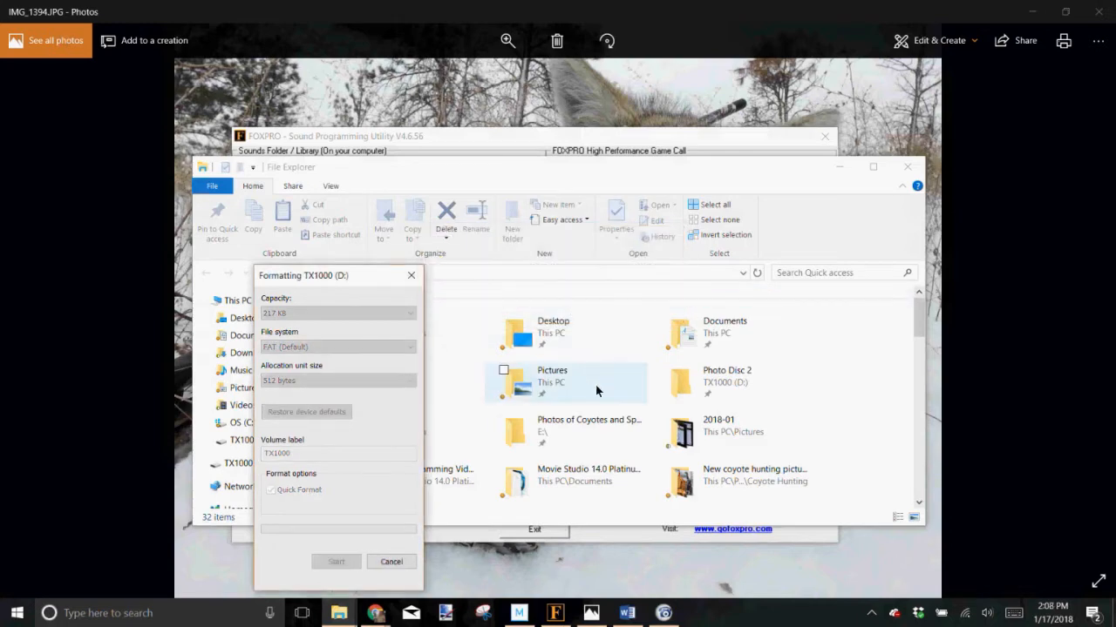
{"action": "left_click", "coordinate": [336, 561]}
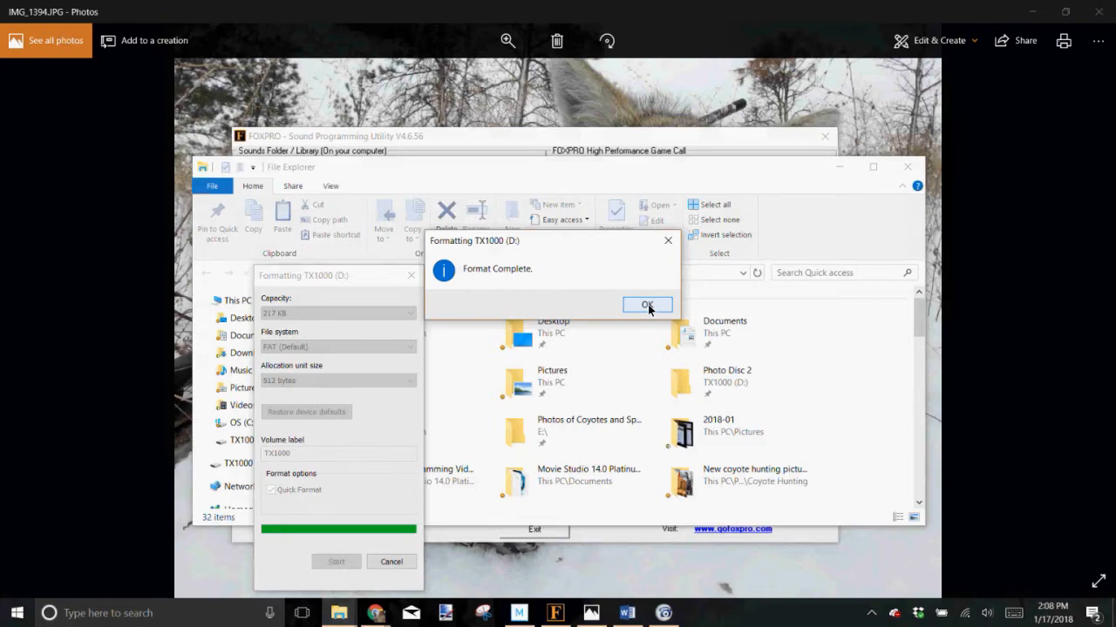
{"action": "left_click", "coordinate": [646, 305]}
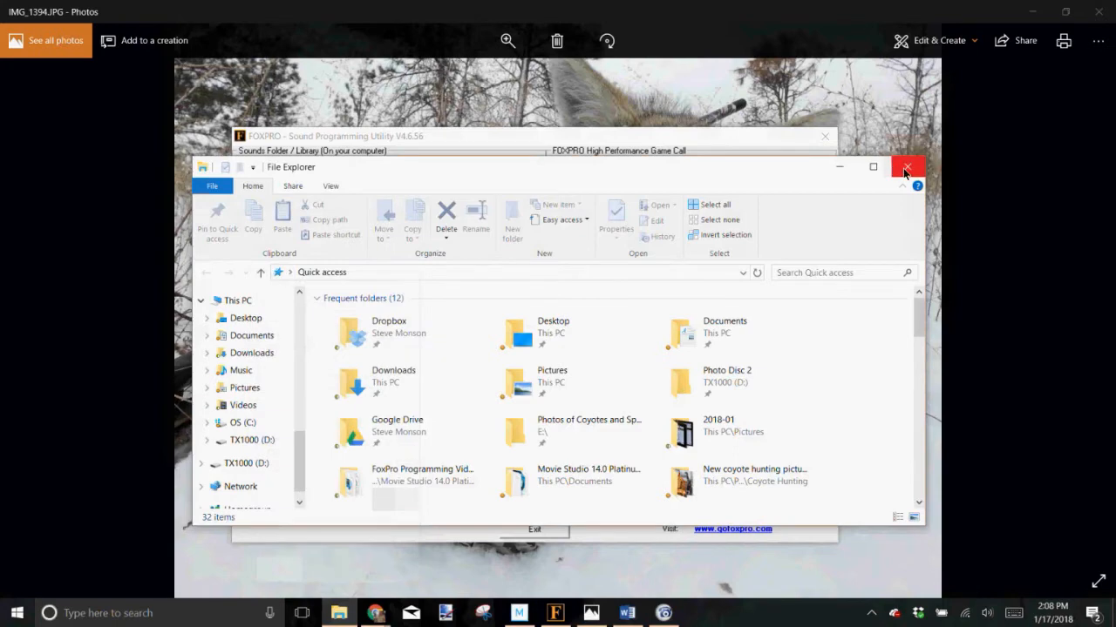
Step: Close File Explorer and accept the remote file and category list update
{"action": "left_click", "coordinate": [906, 166]}
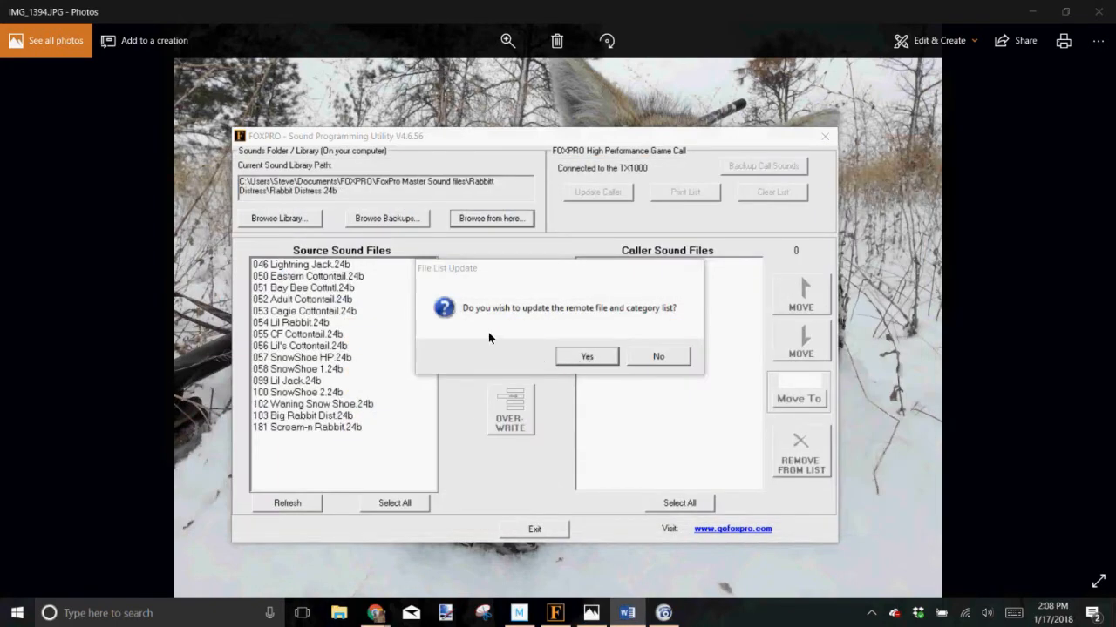
{"action": "mouse_move", "coordinate": [656, 320]}
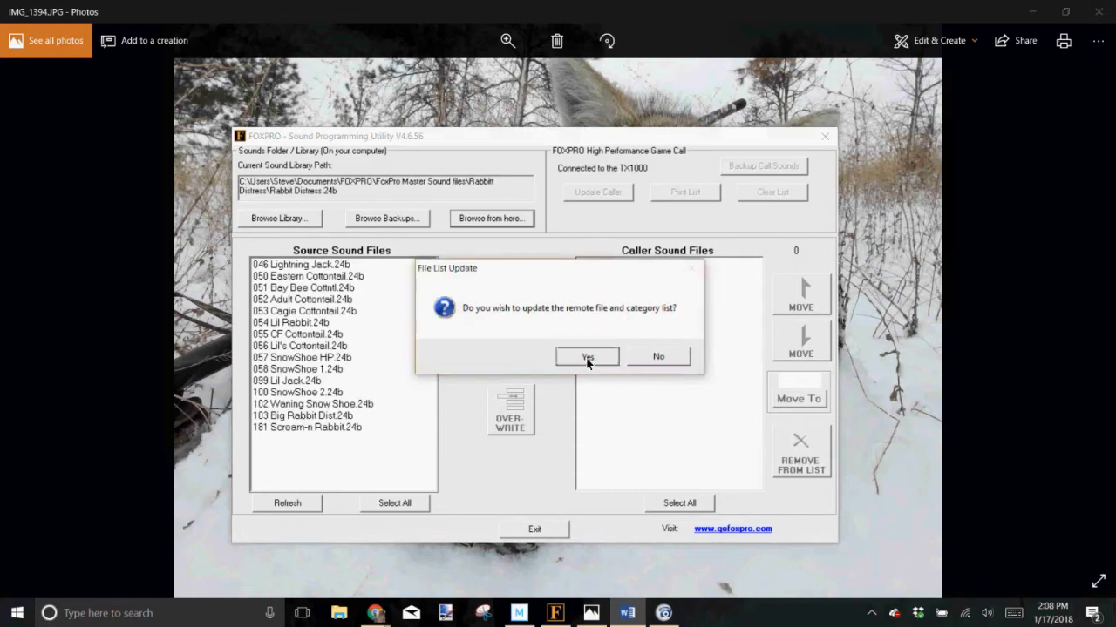
{"action": "left_click", "coordinate": [587, 356]}
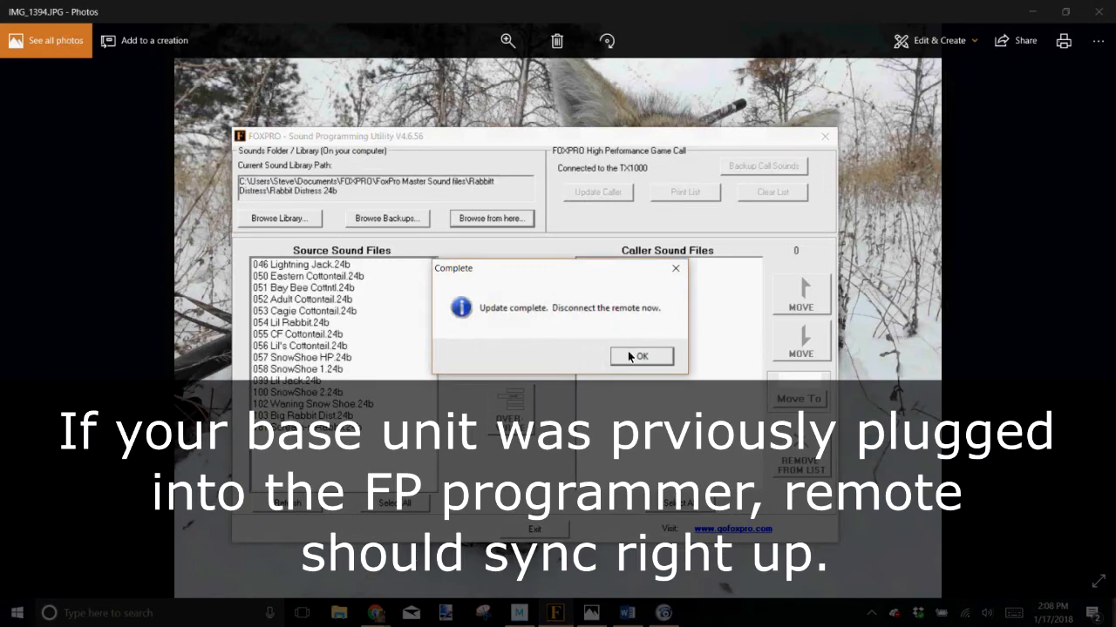
{"action": "left_click", "coordinate": [641, 356]}
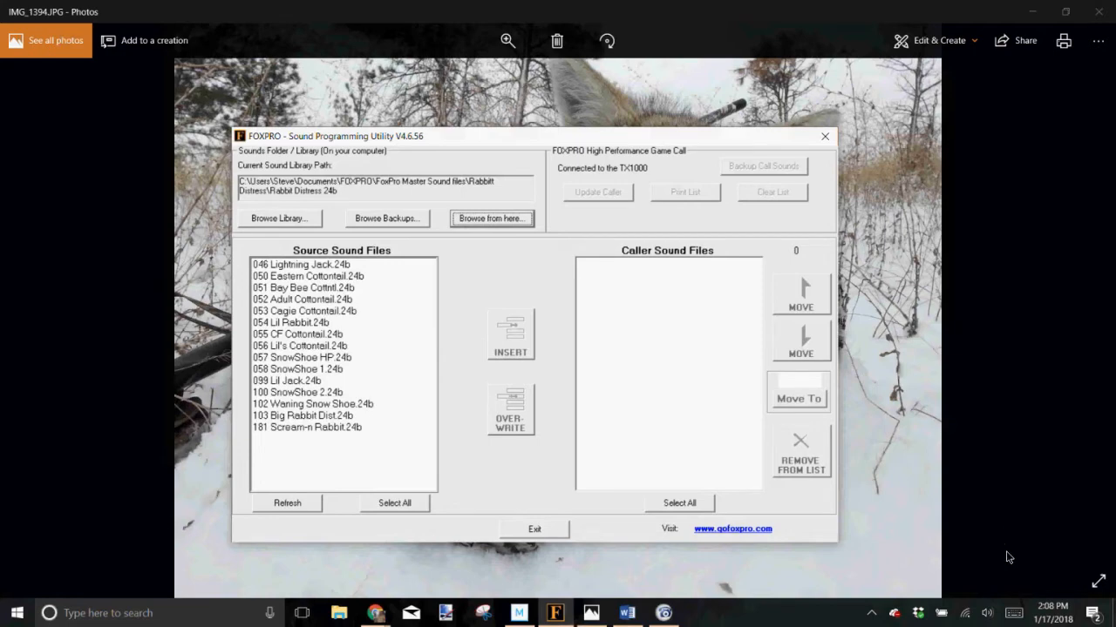
Step: Eject the TX1000 Mass Storage Drive via the Safely Remove Hardware tray icon
{"action": "left_click", "coordinate": [878, 613]}
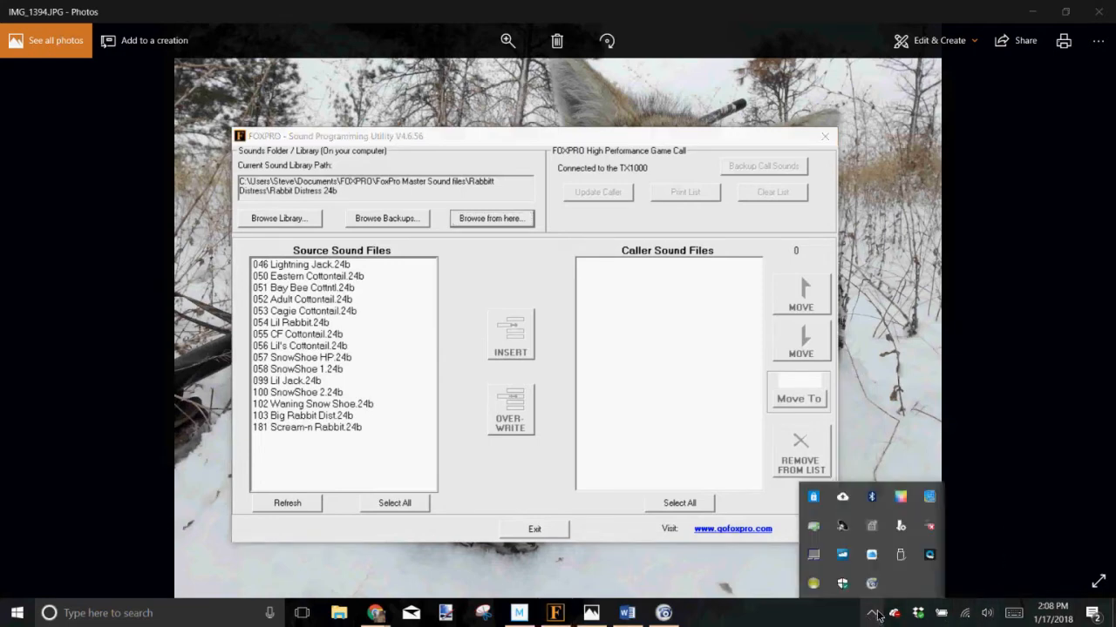
{"action": "mouse_move", "coordinate": [901, 555]}
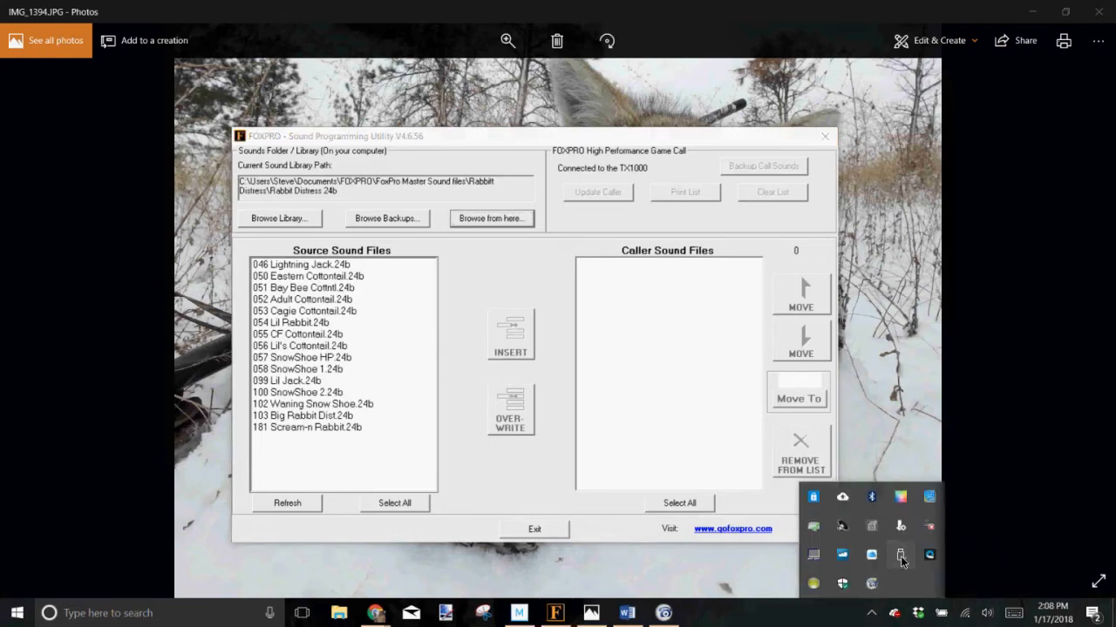
{"action": "left_click", "coordinate": [900, 555]}
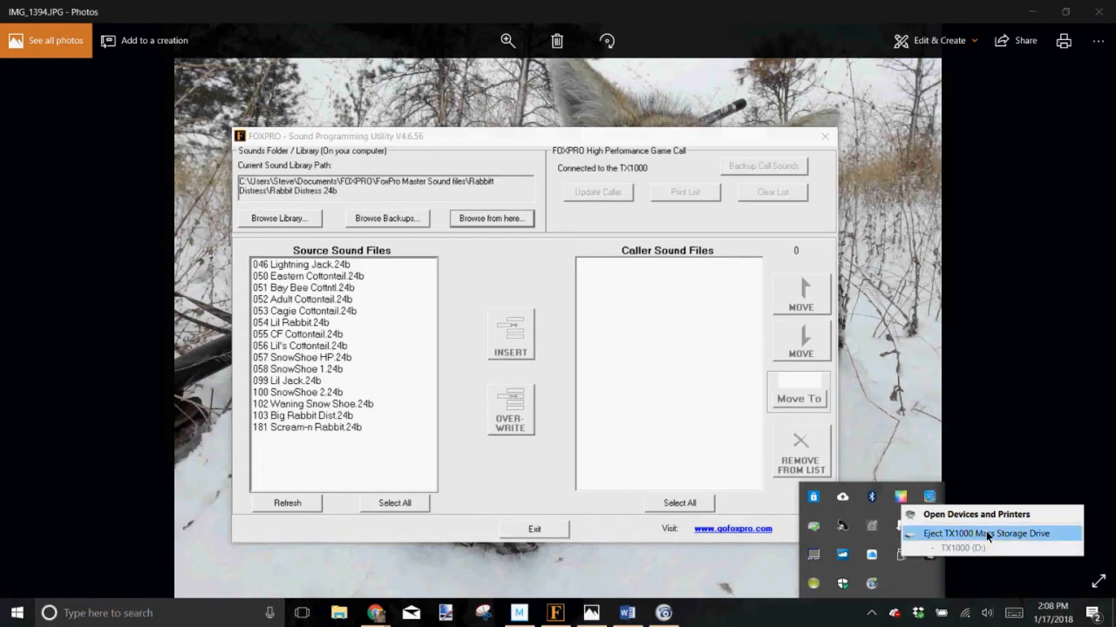
{"action": "left_click", "coordinate": [986, 533]}
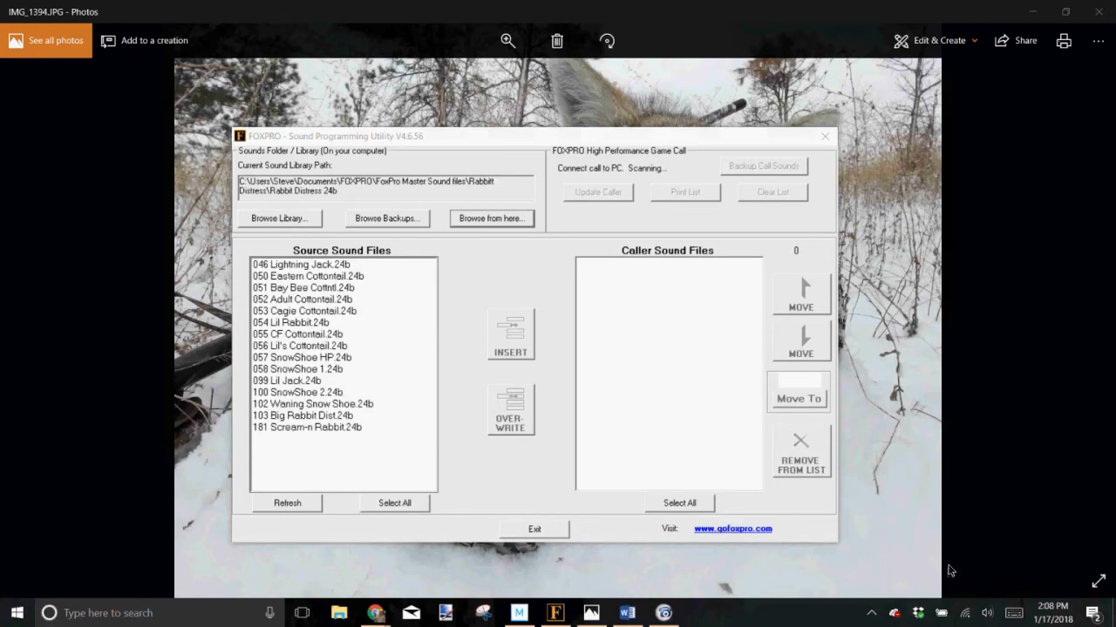
{"action": "mouse_move", "coordinate": [869, 572]}
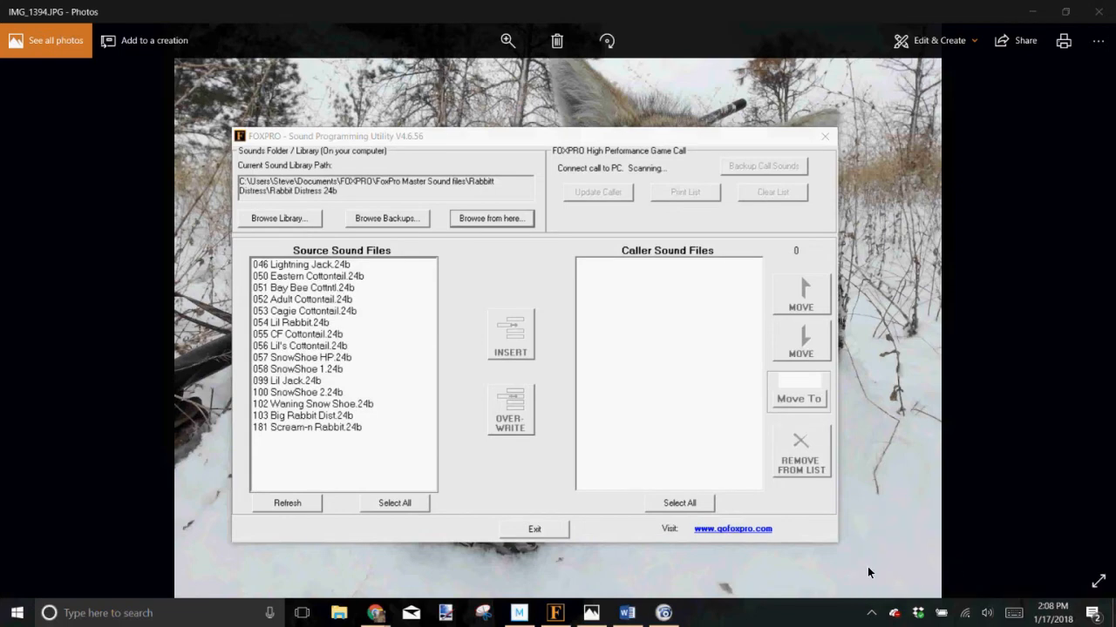